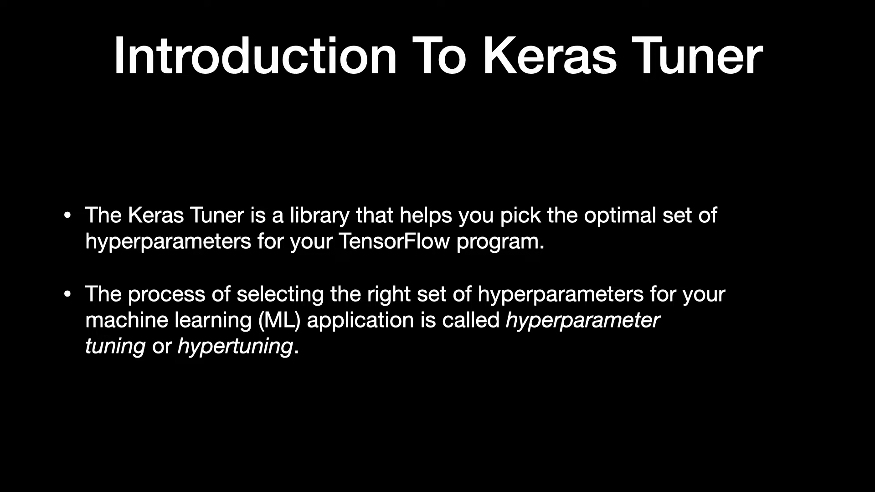
Advance the Keynote presentation past the Introduction To Keras Tuner slide.
key("Right")
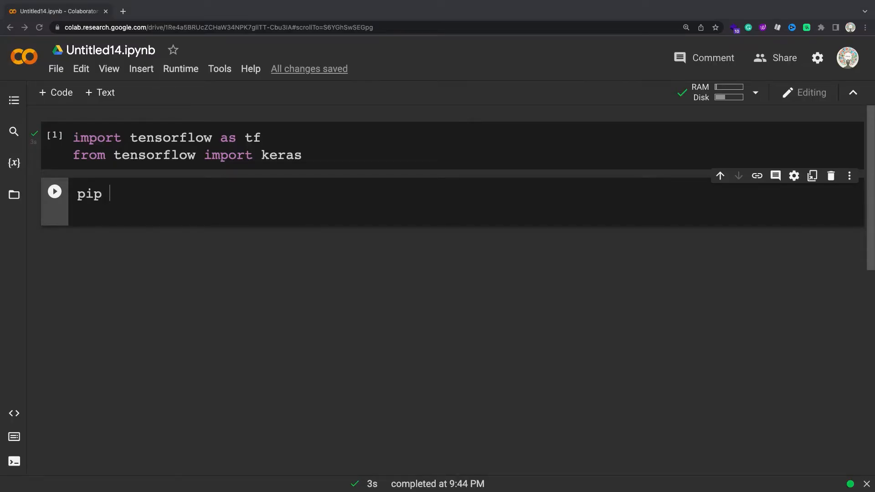
Pip install keras-tuner and load fashion_mnist into img_train/label_train and img_test/label_test.
type("install -q -U keras-tuner")
type("(img_train, label_train),")
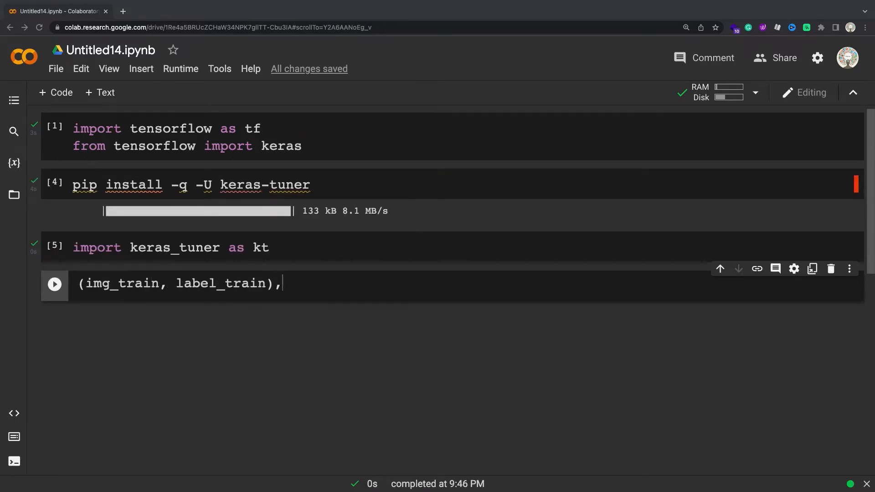
type("(img_test, label_t")
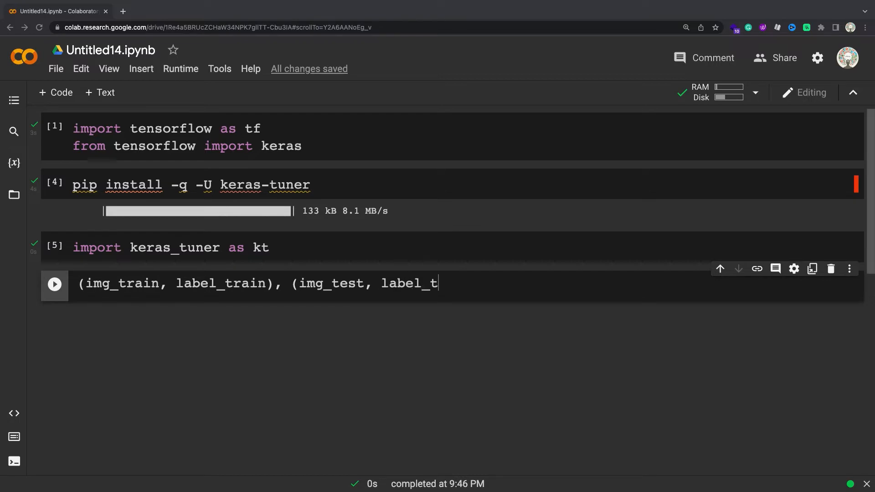
type("est) = keras.dat")
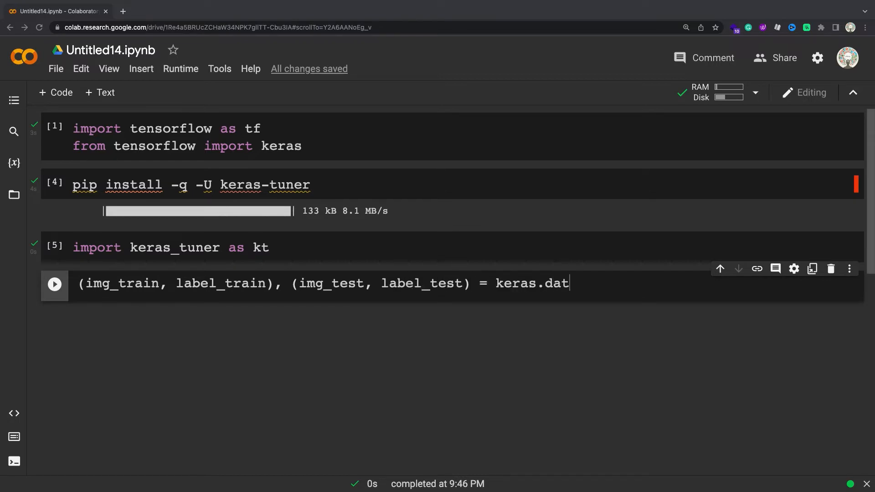
type("asets.fashion_mn")
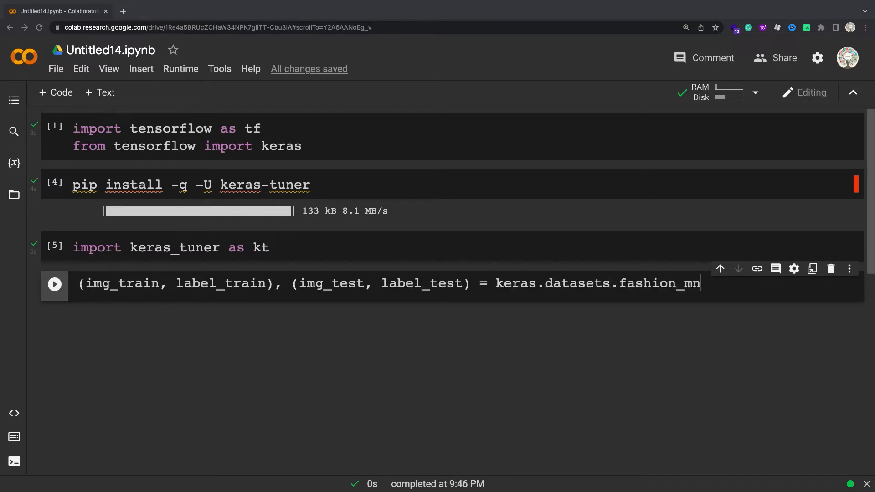
type("ist.load_data()")
type("def model_b")
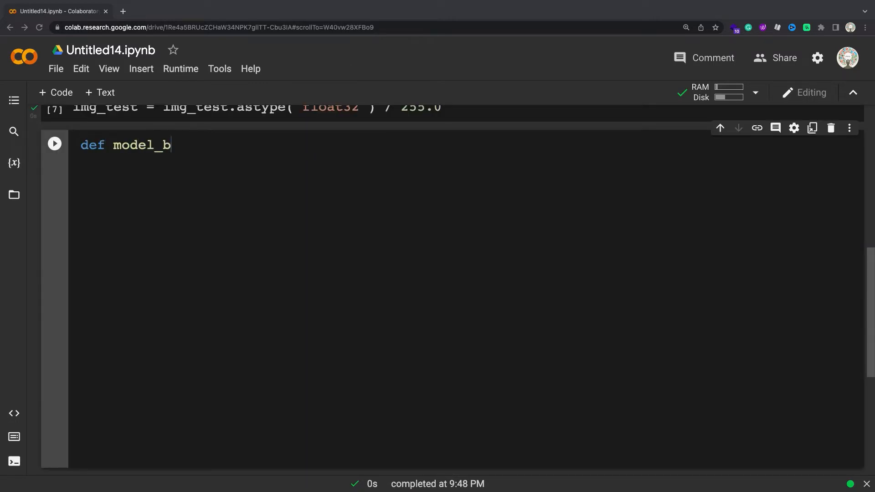
Define model_builder(hp) with a relu Dense layer tuning units from 32 to 512, step 32.
type("uilder(hp):")
type("# Ch")
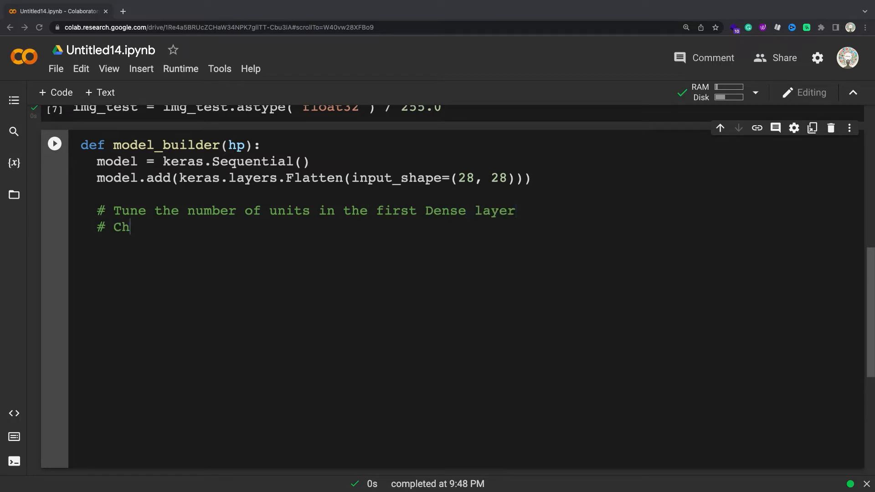
type("oose an optimal value between 32-512")
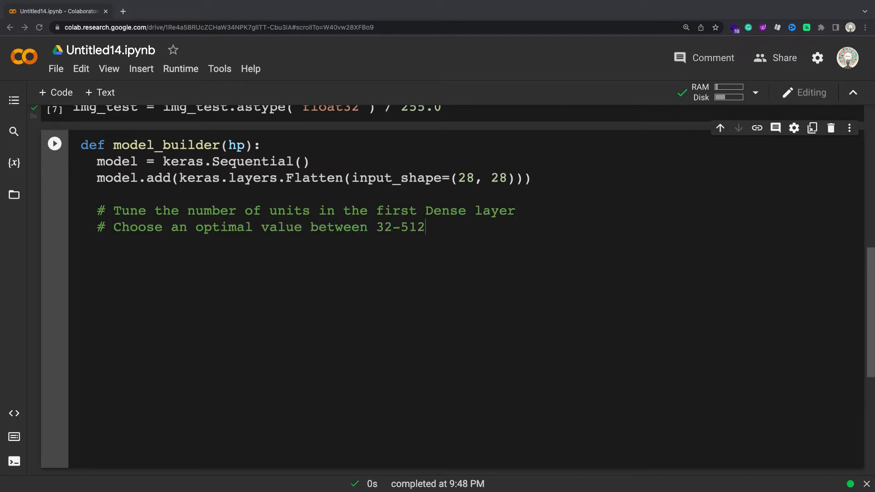
type("hp_units = hp.Int('units', min_va")
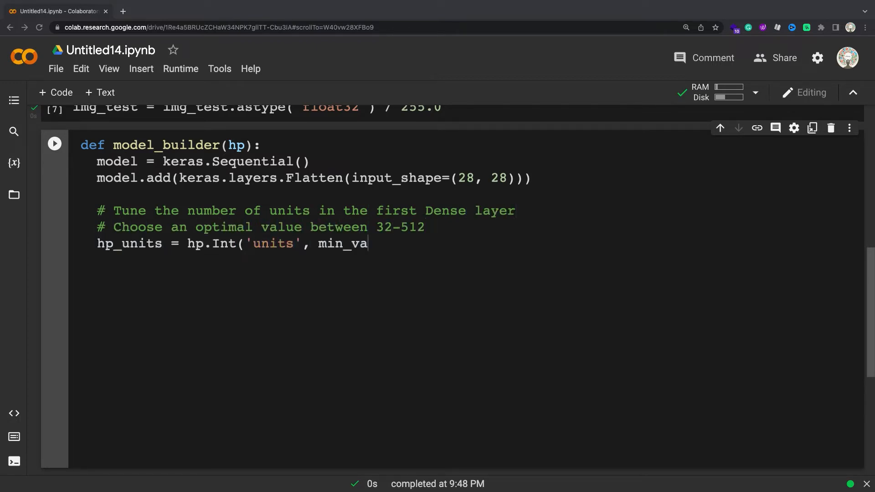
type("lue=32, max_value=512, step=32)")
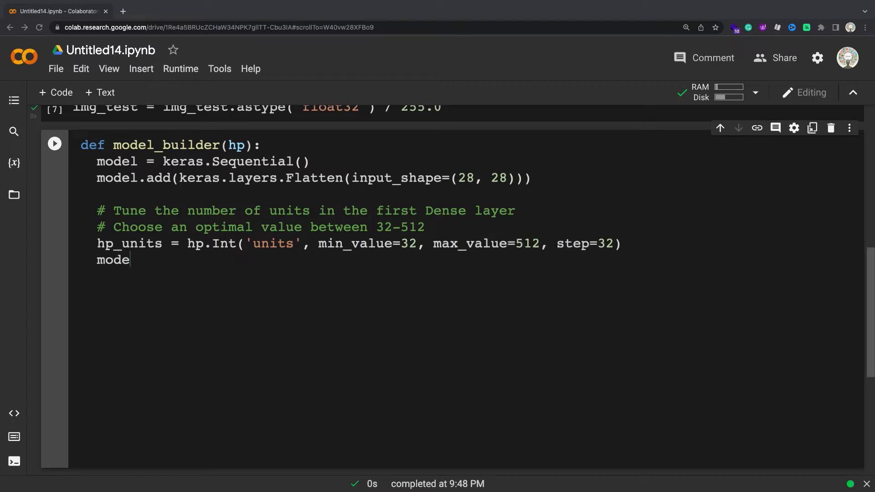
type("l.add(keras.layers.Dense(units=hp_u")
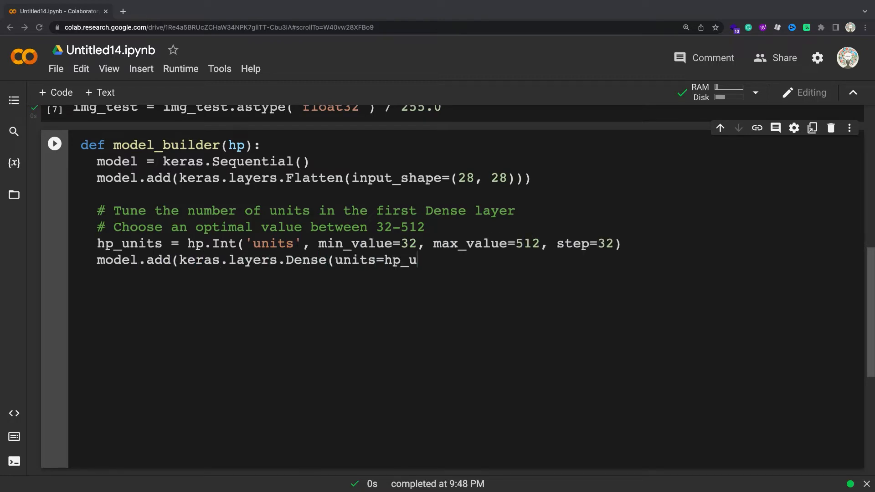
type("nits, activation='relu'))")
type("# Tune the")
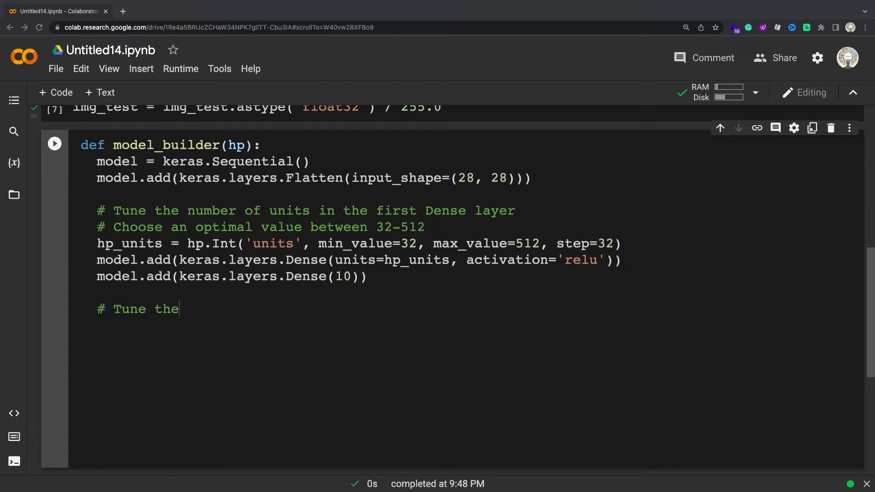
Tune Adam learning rate over 1e-2, 1e-3, 1e-4 and compile with SparseCategoricalCrossentropy(from_logits=True).
type("learning rate for the optimizer")
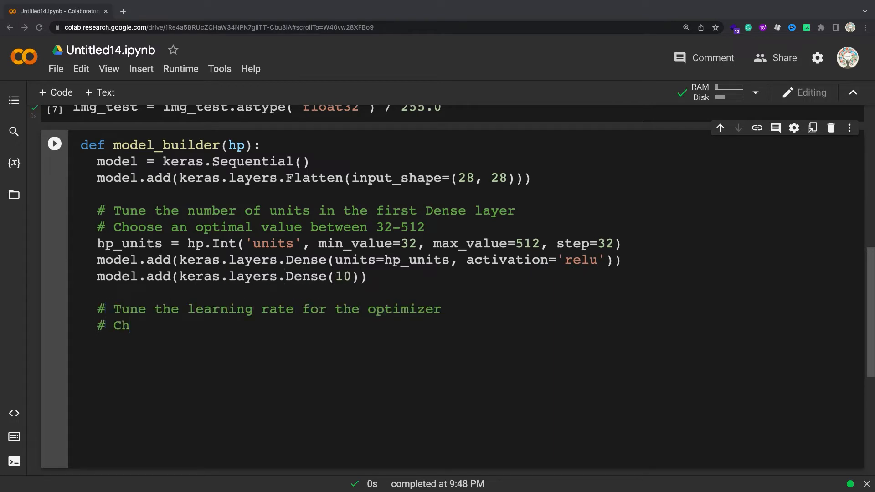
type("oose an optimal value from 0.01, 0.001, or 0.0001")
type("hp_learning_rate = hp.Ch")
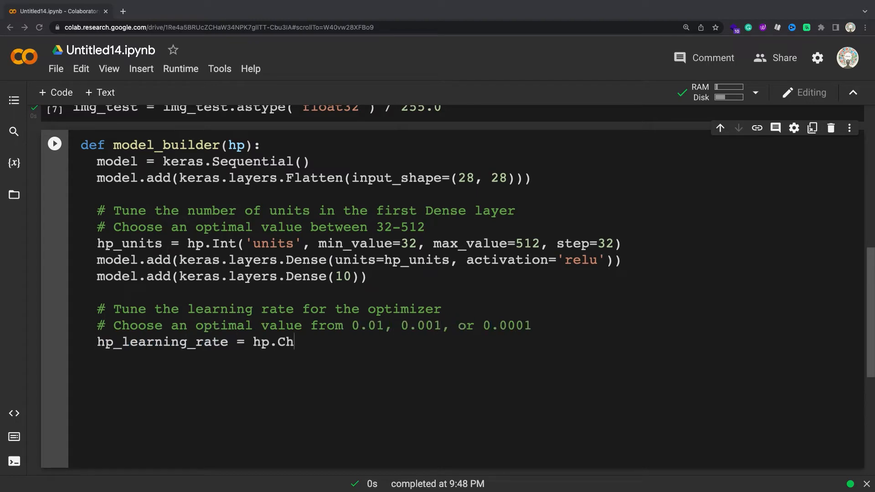
type("oice('learning_rate', values=[1e-2, 1")
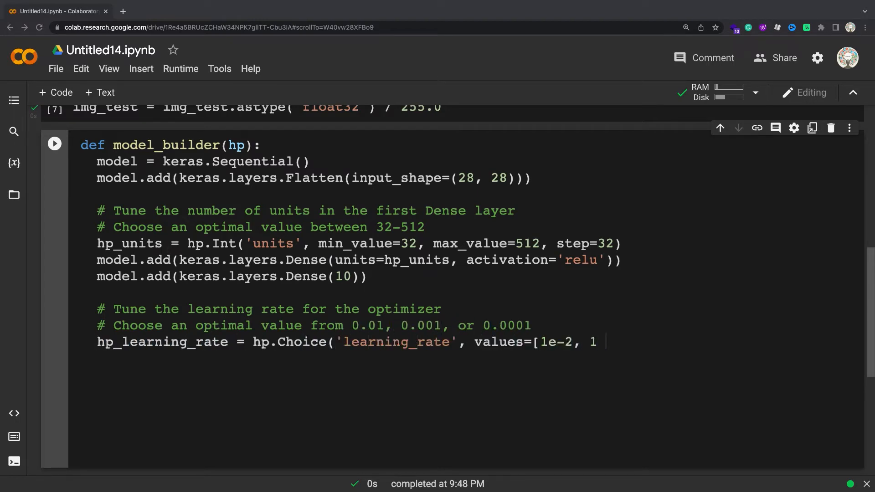
type("e-3, 1e-4])")
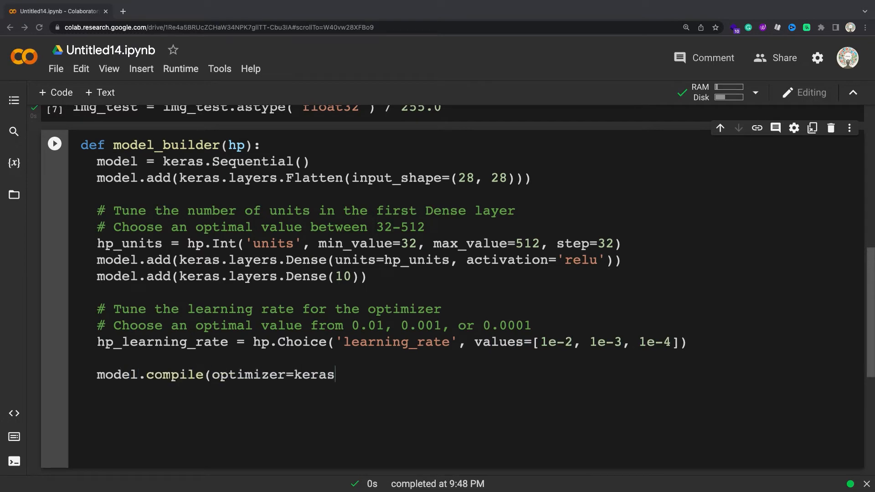
type(".optimizers.Adam(learning_rate=hp_learning_rate),")
type("loss=keras.losses.Sp")
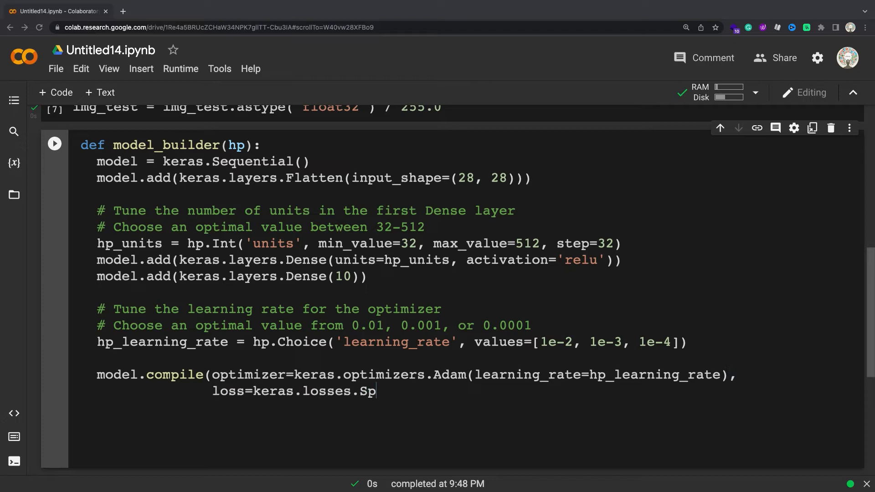
type("arseCategoricalCrossentropy(from_lo")
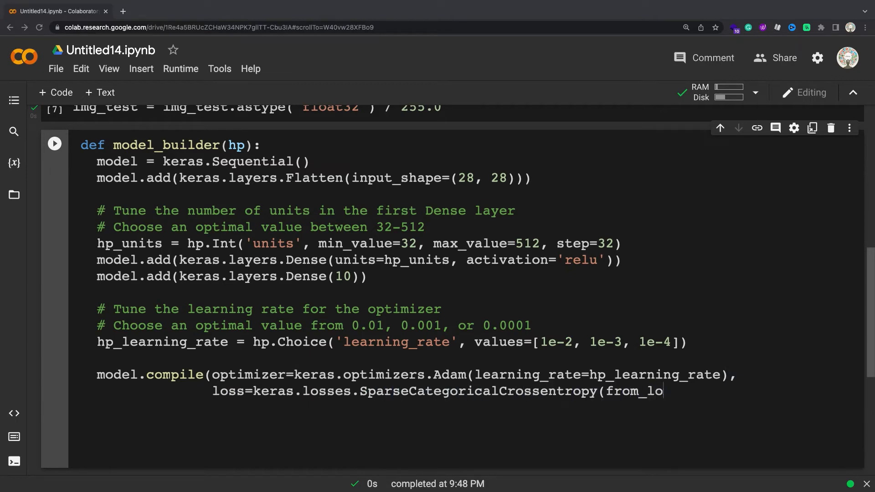
type("gits=True),")
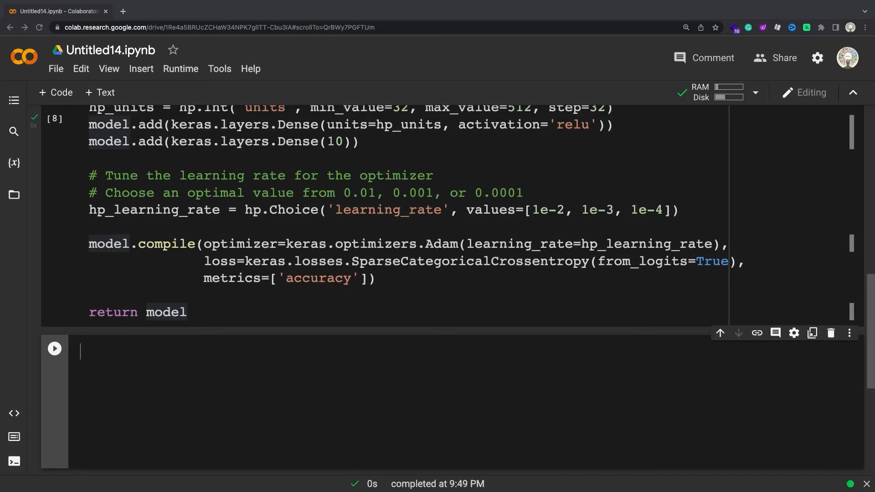
Write tuner = kt.Hyperband(model_builder, val_accuracy, max_epochs=10, directory 'my_dir', project 'intro_to_kt').
type("tuner = kt.")
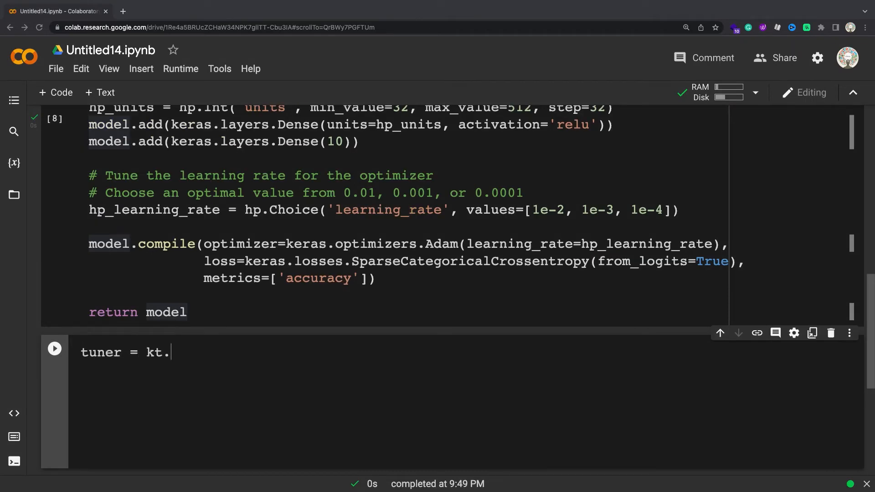
type("Hyperband(m")
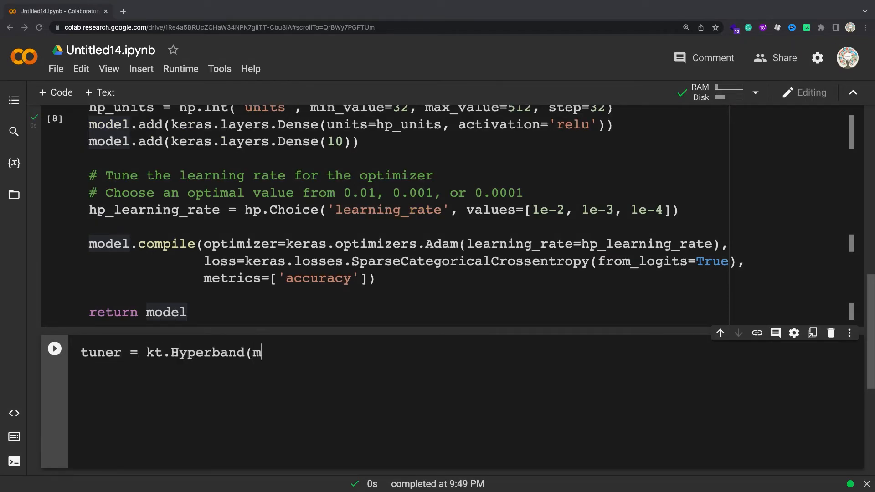
type("odel_builde")
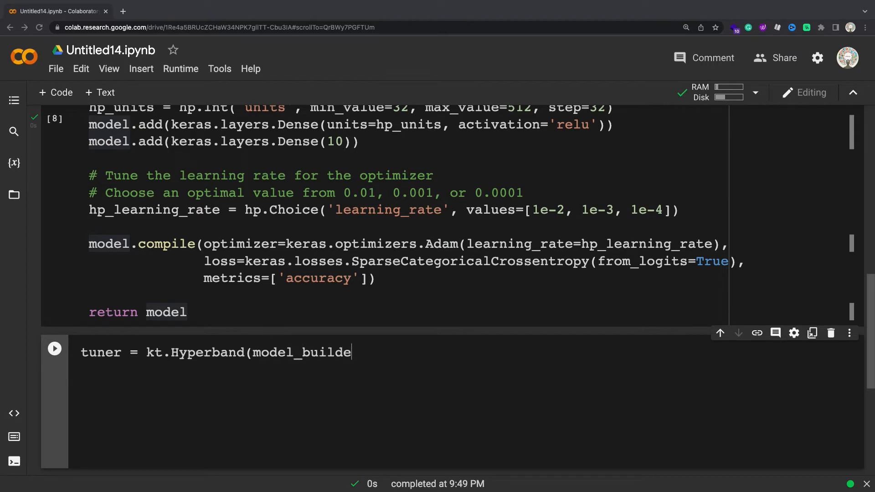
type("r,")
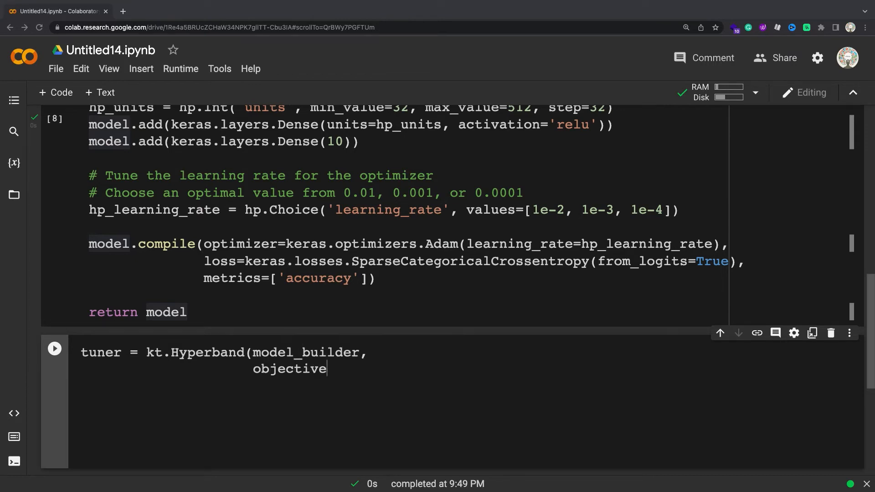
type("='val_accuracy',")
type("m")
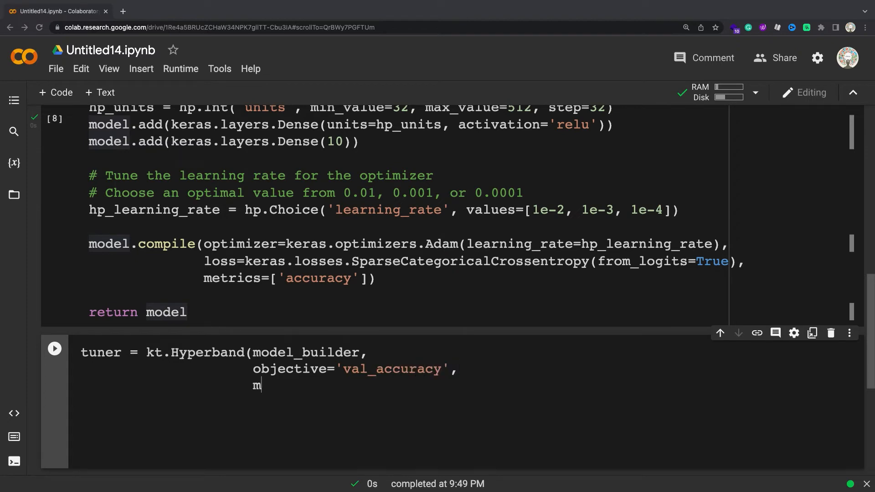
type("ax_epochs=1")
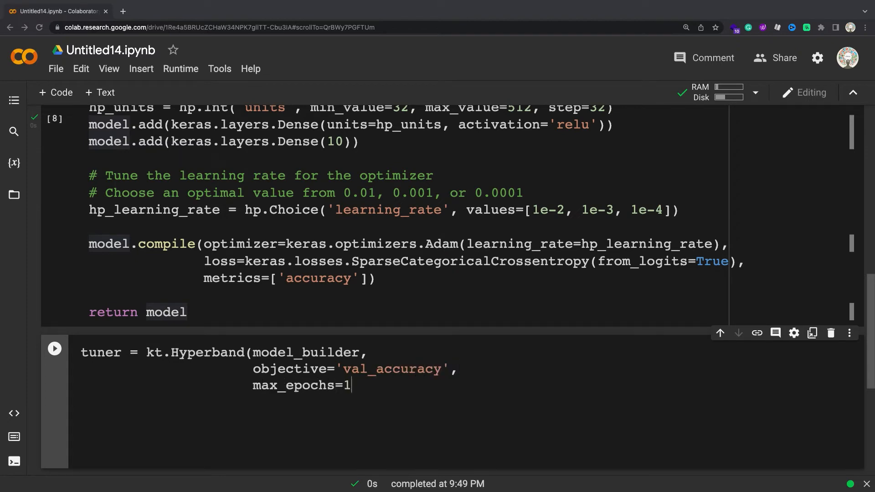
type("0,")
type("direc")
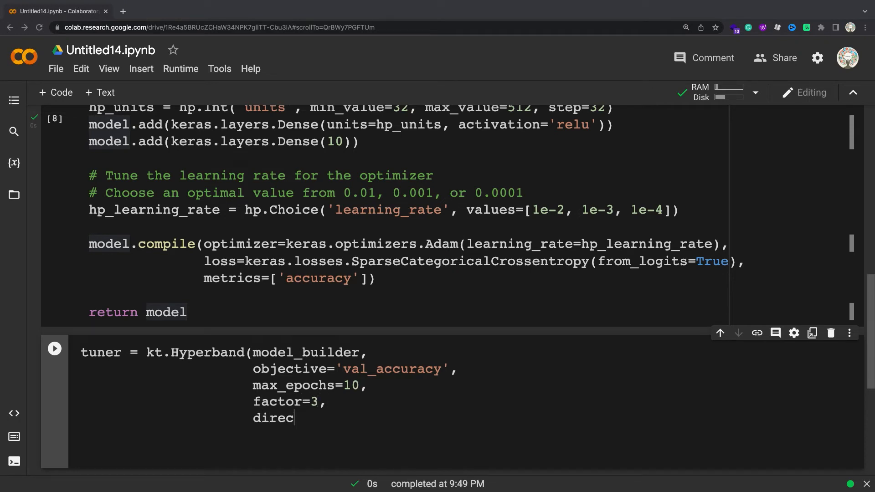
type("tory='my_dir',")
type("project_")
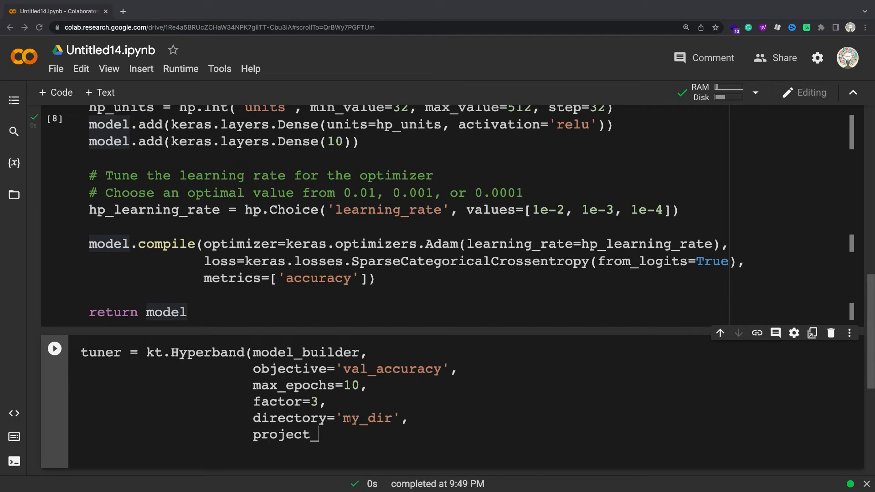
type("name='intro")
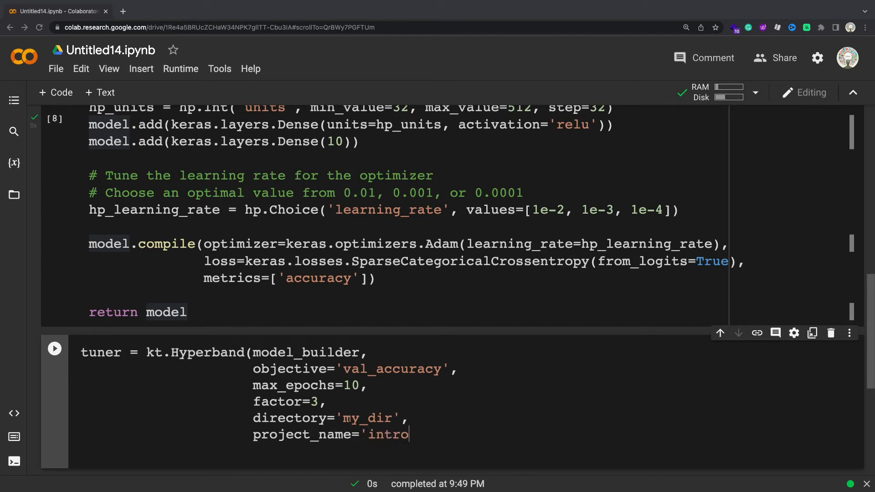
type("_to_kt')")
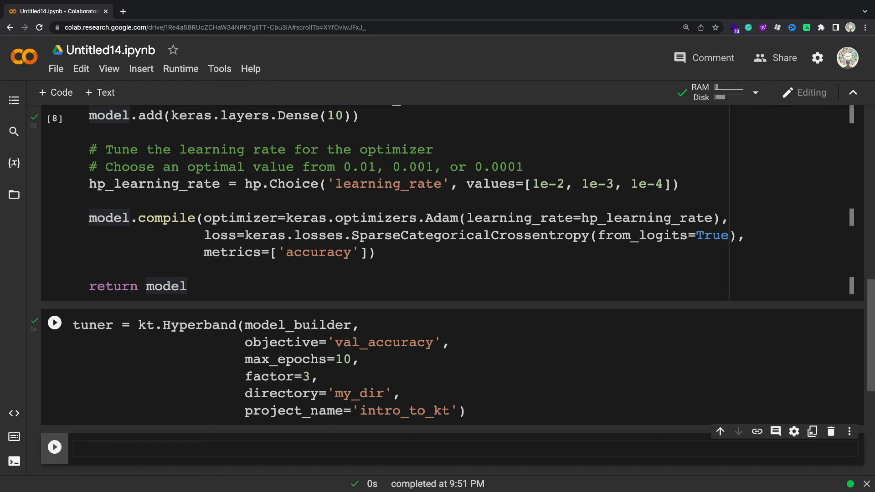
Add an EarlyStopping callback on val_loss and type tuner.search(img_train, label_train, epochs=50, validation_split=0.2).
type("stop_early = tf.keras.ca")
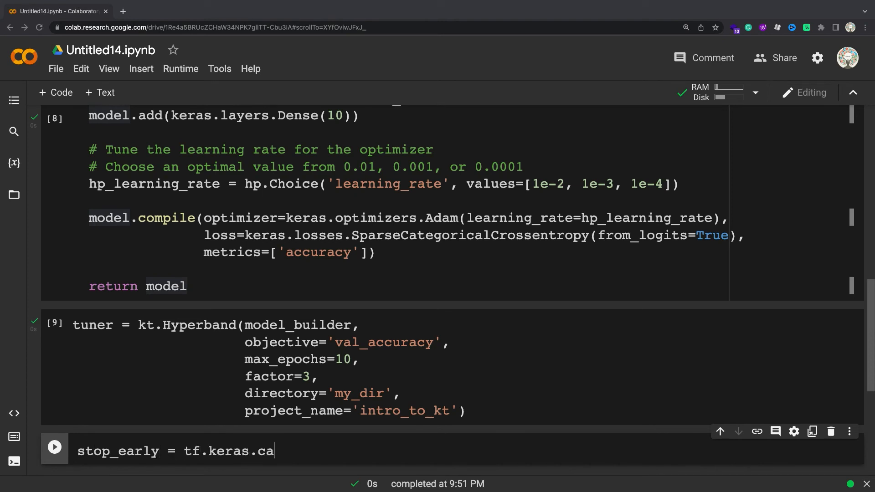
type("llbacks.EarlyStopping(monitor='val_loss")
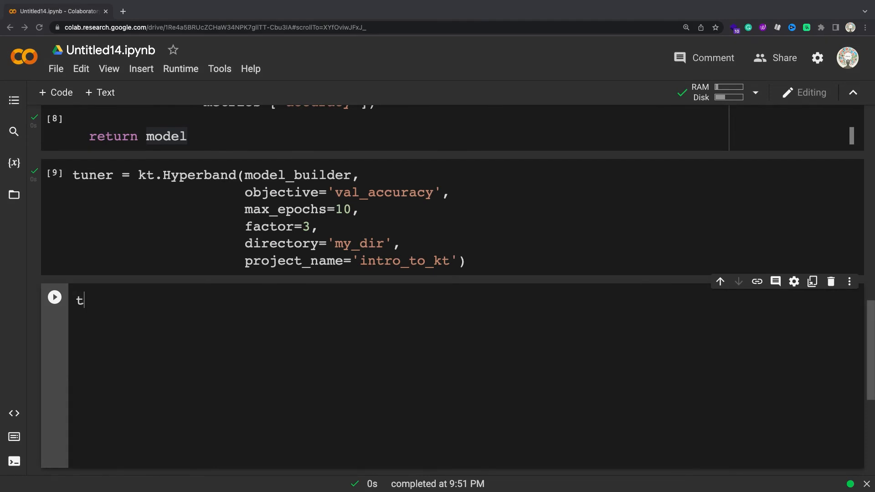
type("uner.search(img_train, label_train, epochs=50, validation_split=0.2, c")
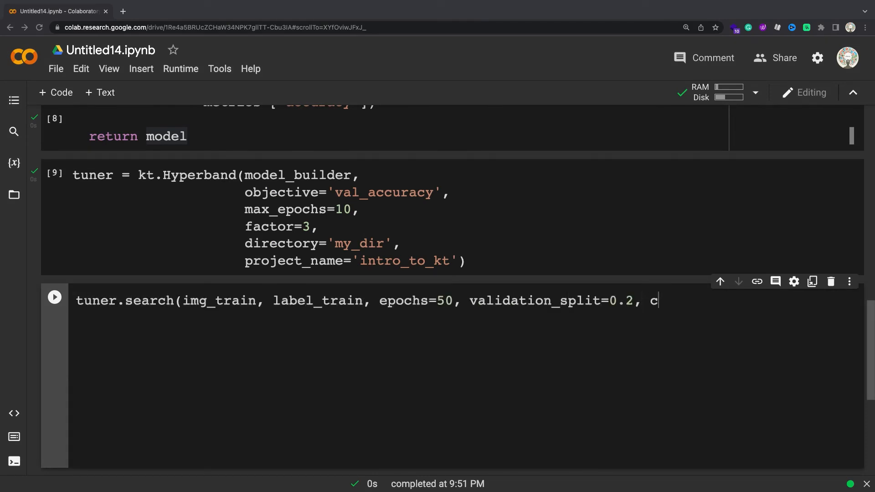